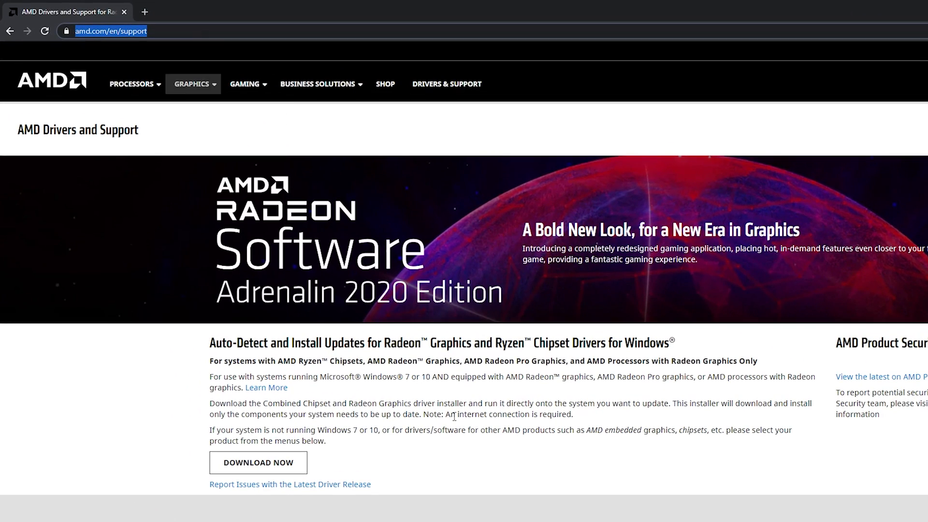
# - Scroll the AMD support page down to the 'Search for your product' dropdown and product lists
pyautogui.scroll(-3)
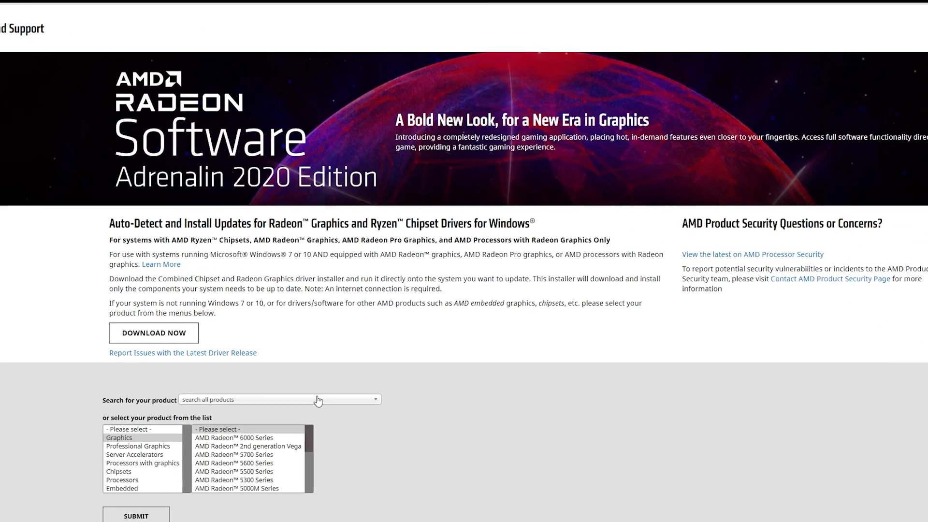
pyautogui.scroll(-3)
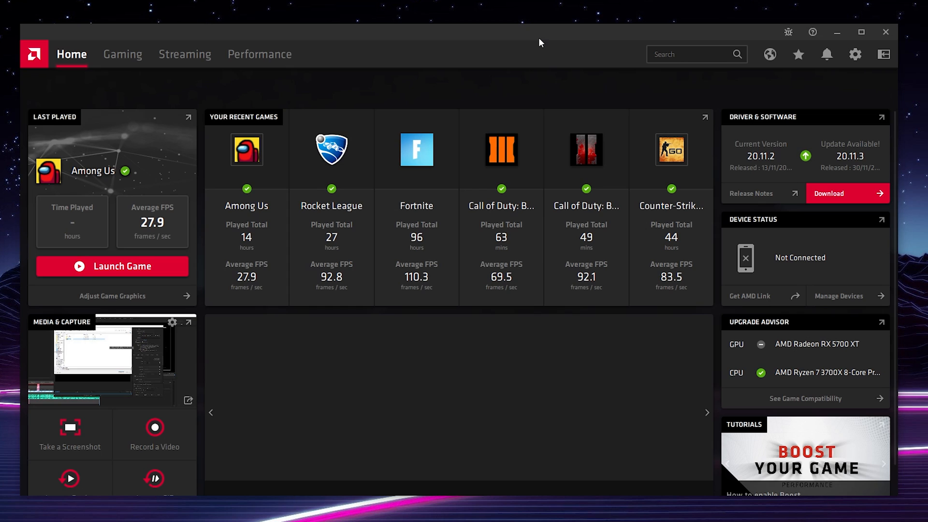
pyautogui.moveTo(73, 59)
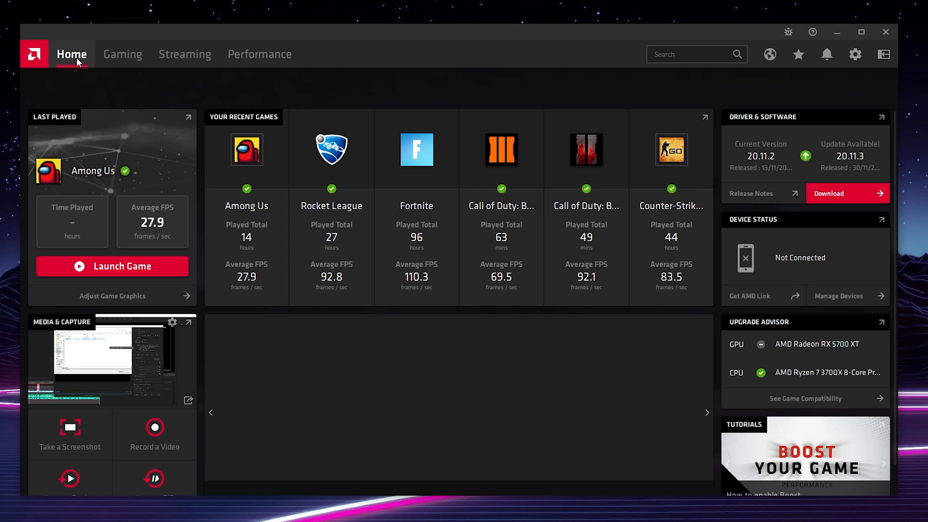
pyautogui.moveTo(791, 136)
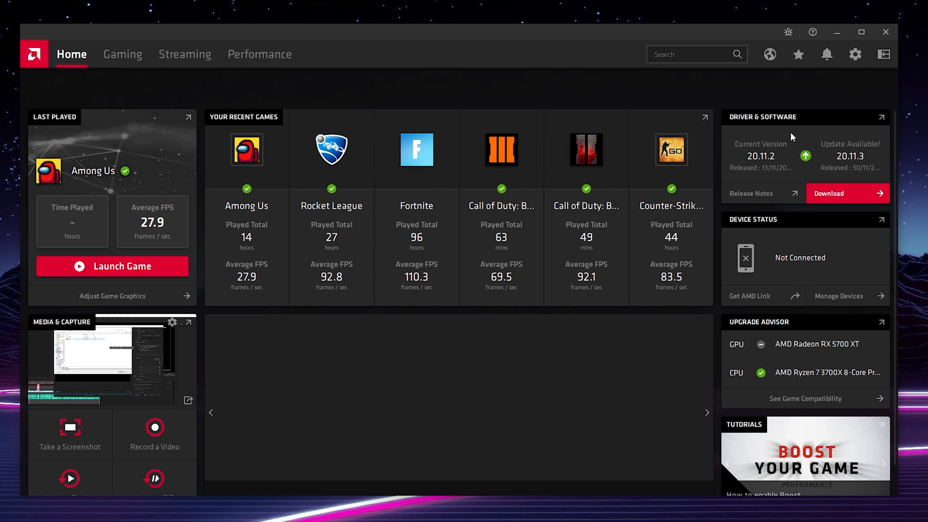
pyautogui.moveTo(741, 140)
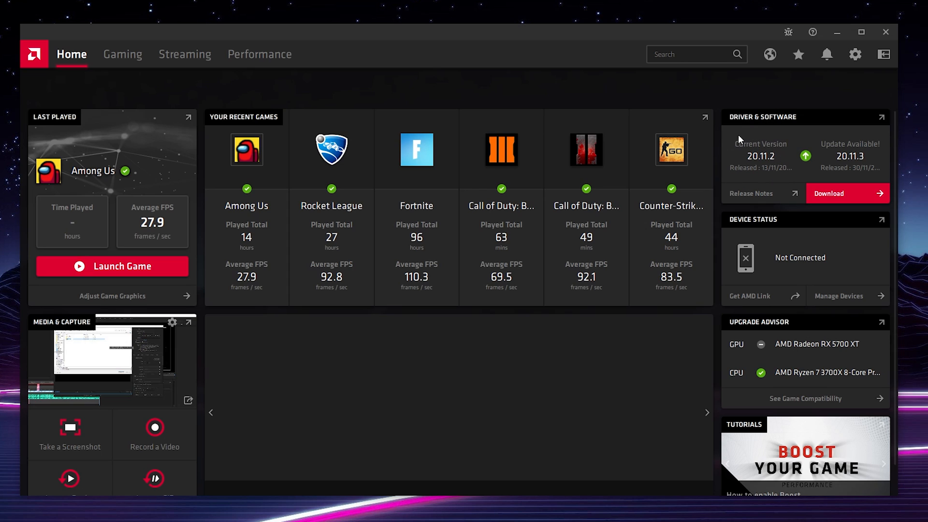
pyautogui.moveTo(855, 158)
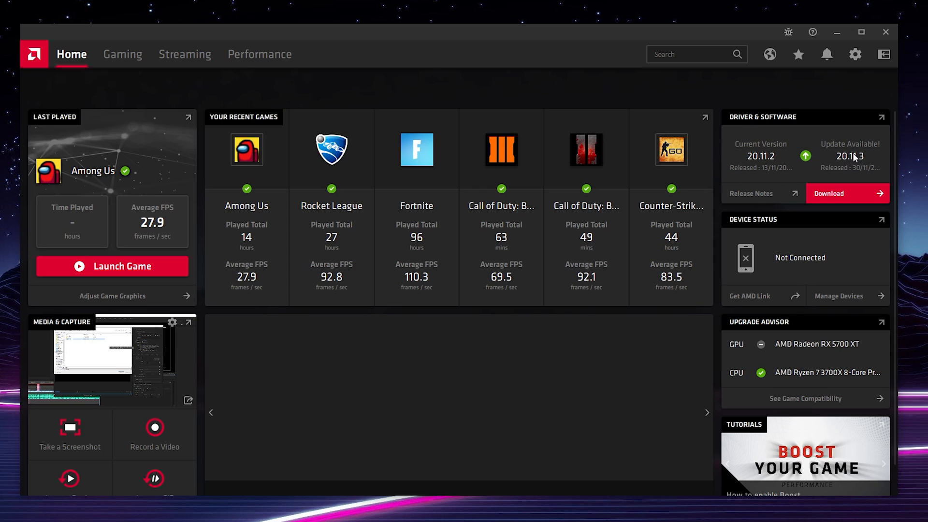
pyautogui.moveTo(840, 133)
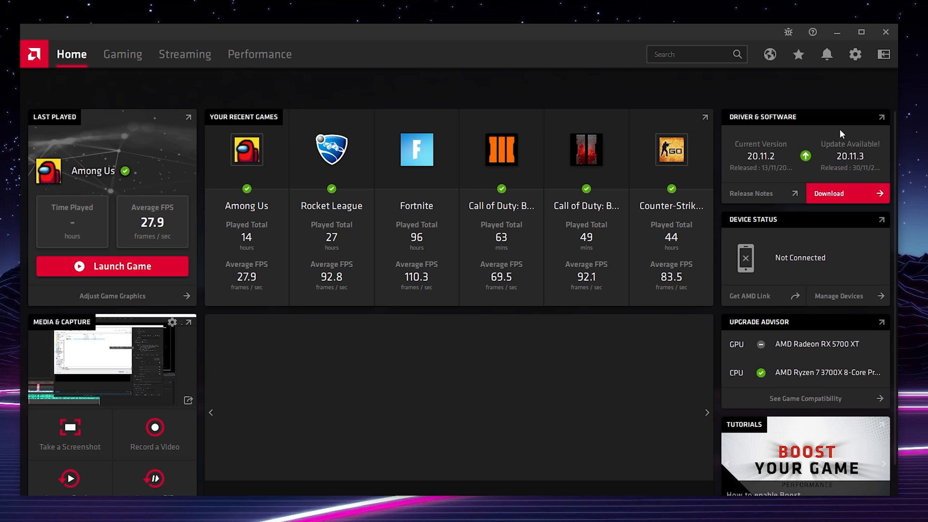
pyautogui.moveTo(845, 206)
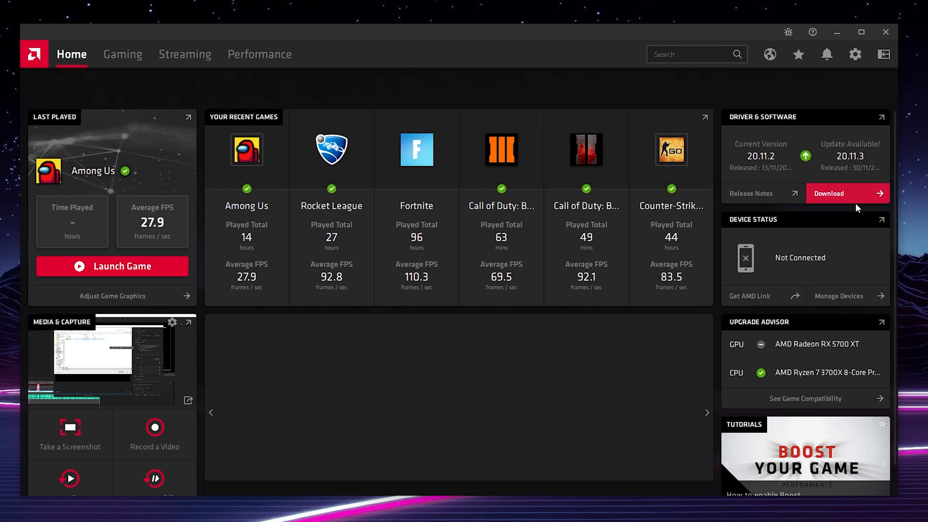
pyautogui.moveTo(858, 201)
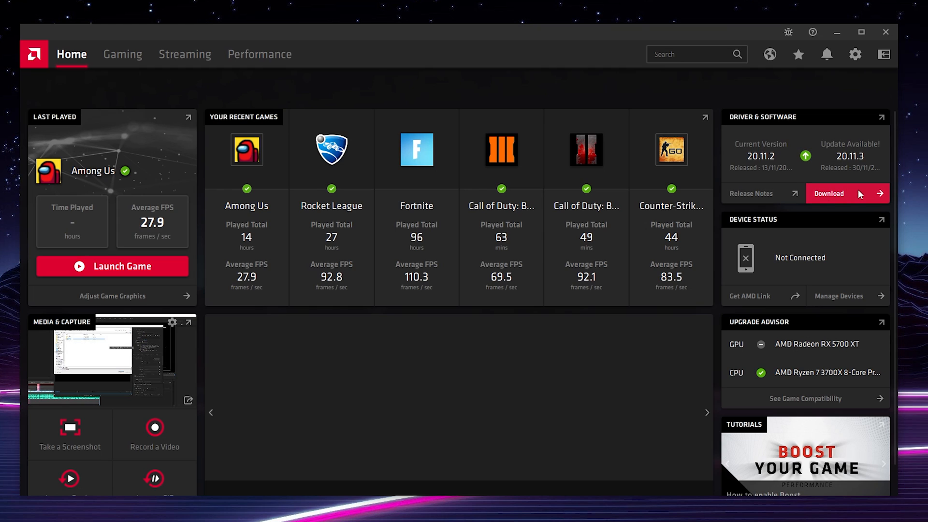
pyautogui.moveTo(875, 173)
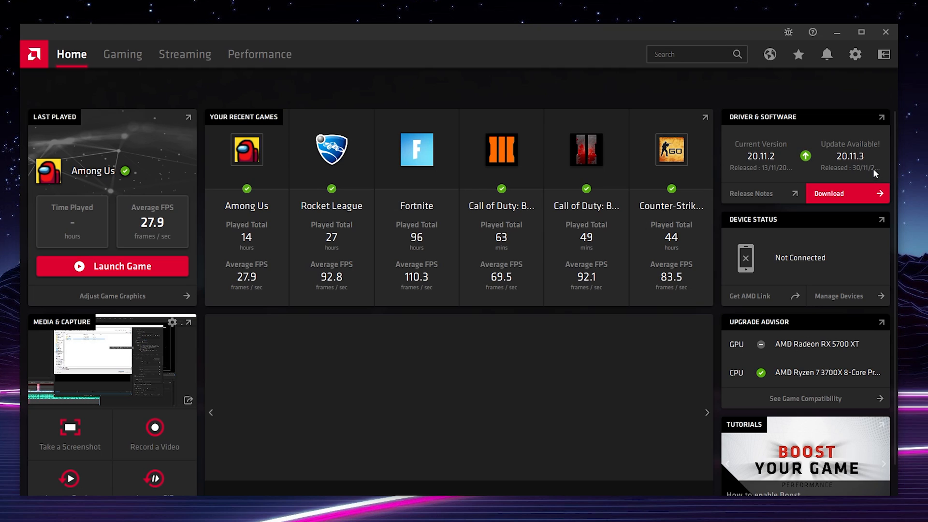
pyautogui.moveTo(816, 114)
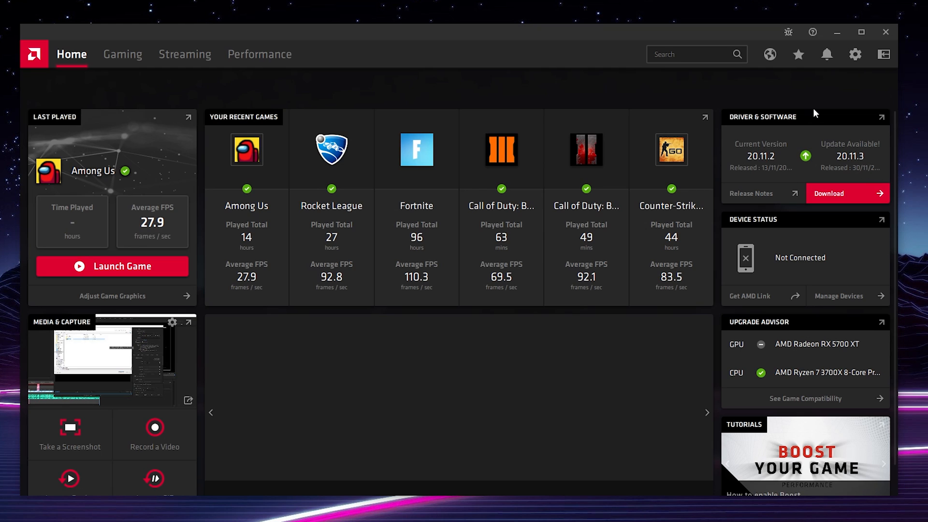
# - Download the 20.11.3 driver update offered over the installed 20.11.2
pyautogui.click(847, 193)
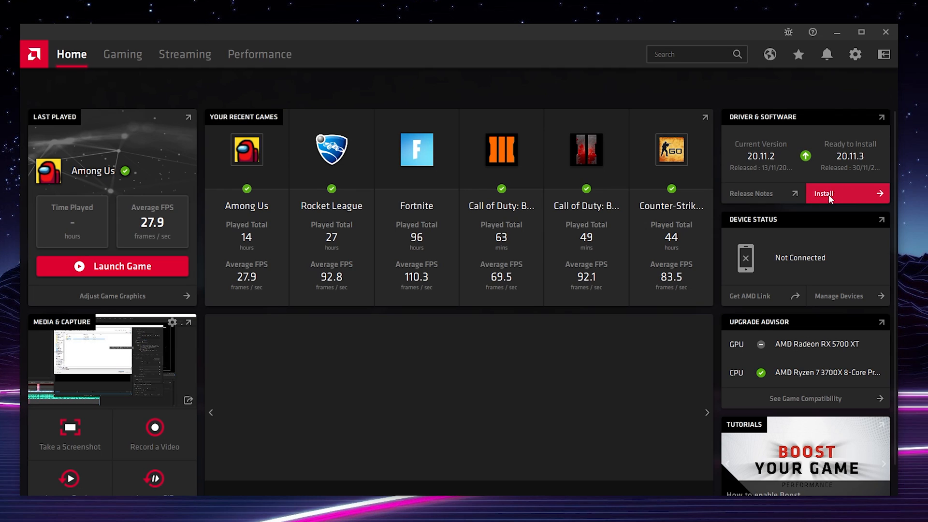
# - Launch installation of the downloaded 20.11.3 update once it is Ready to Install
pyautogui.click(847, 194)
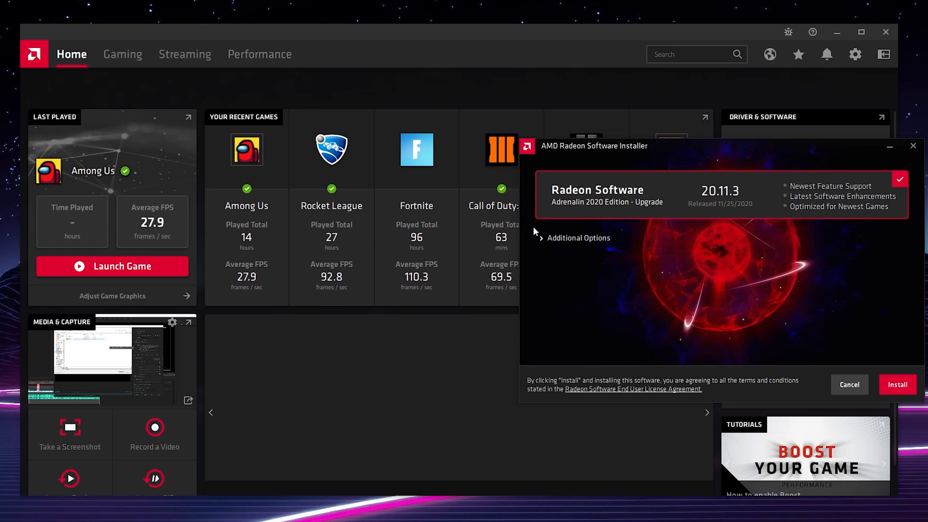
# - Install the 20.11.3 upgrade to C:\Program Files\AMD with Factory Reset left unchecked
pyautogui.click(574, 238)
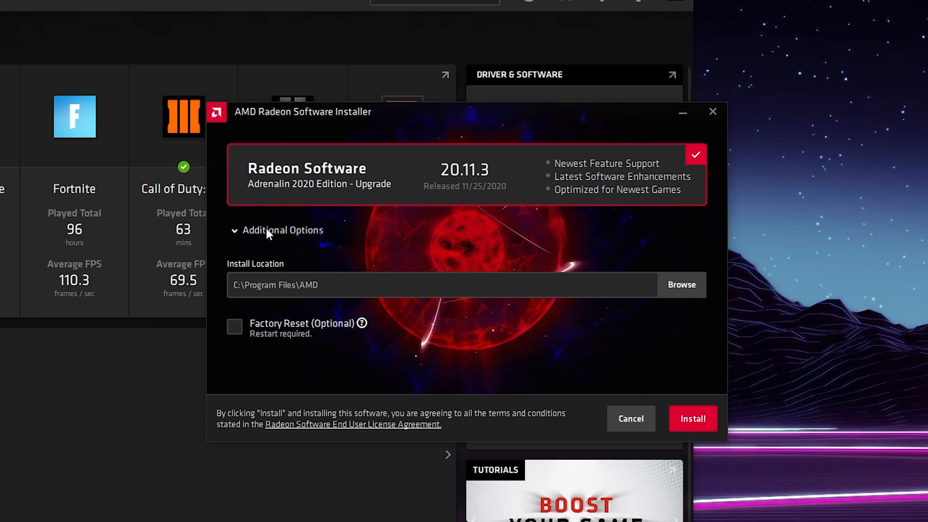
pyautogui.moveTo(299, 320)
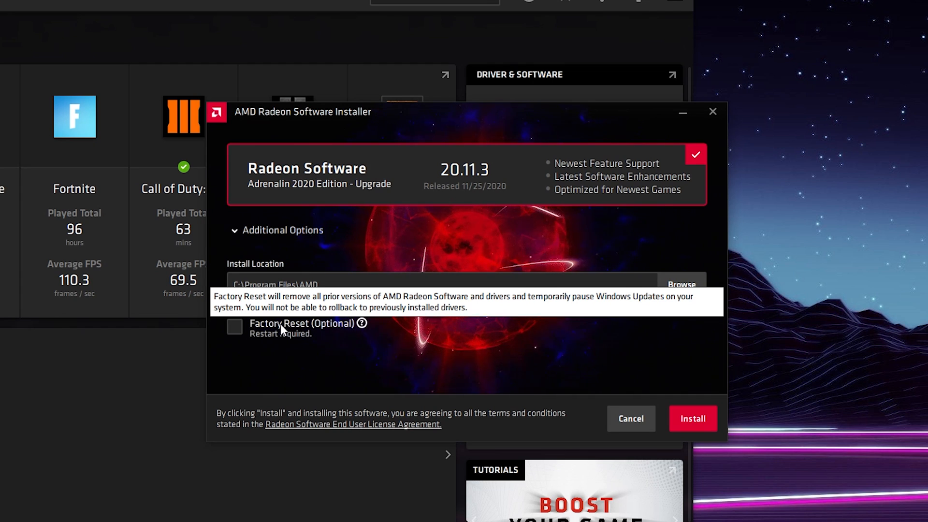
pyautogui.moveTo(290, 350)
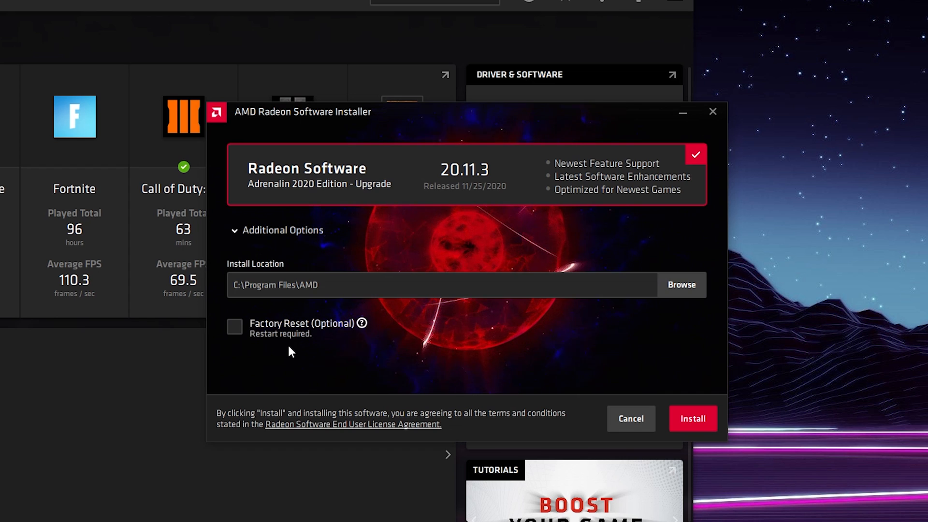
pyautogui.moveTo(593, 314)
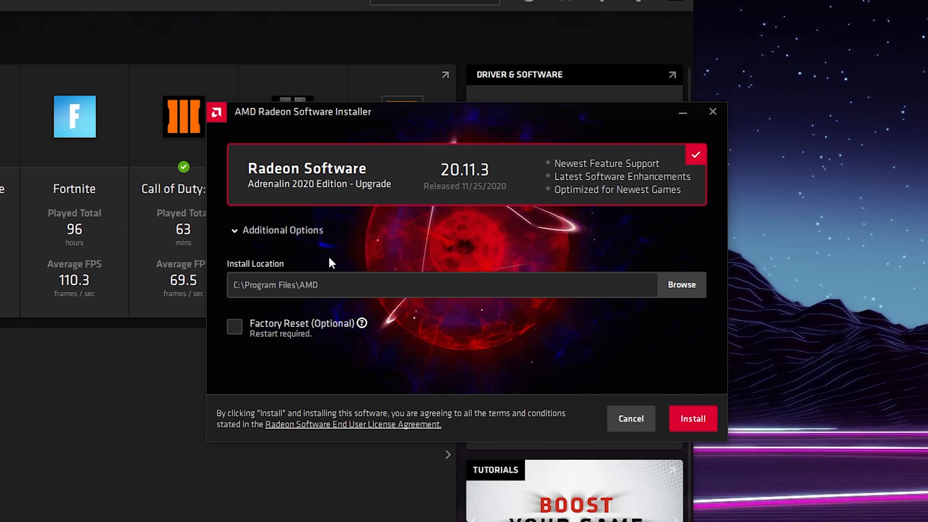
pyautogui.moveTo(352, 246)
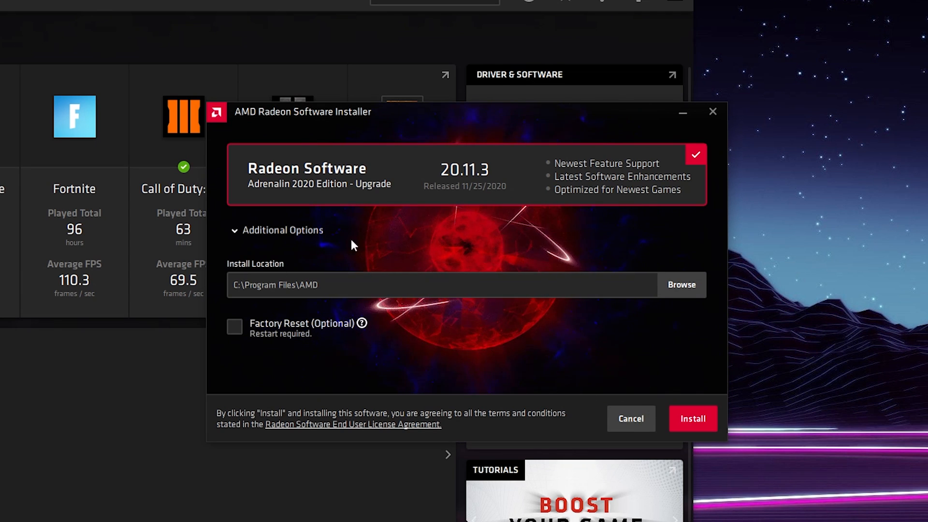
pyautogui.click(692, 418)
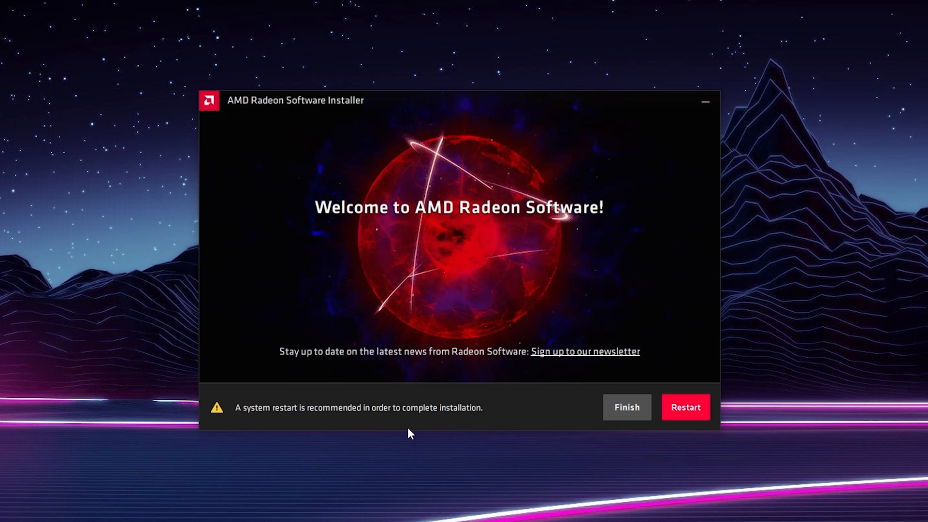
pyautogui.moveTo(484, 426)
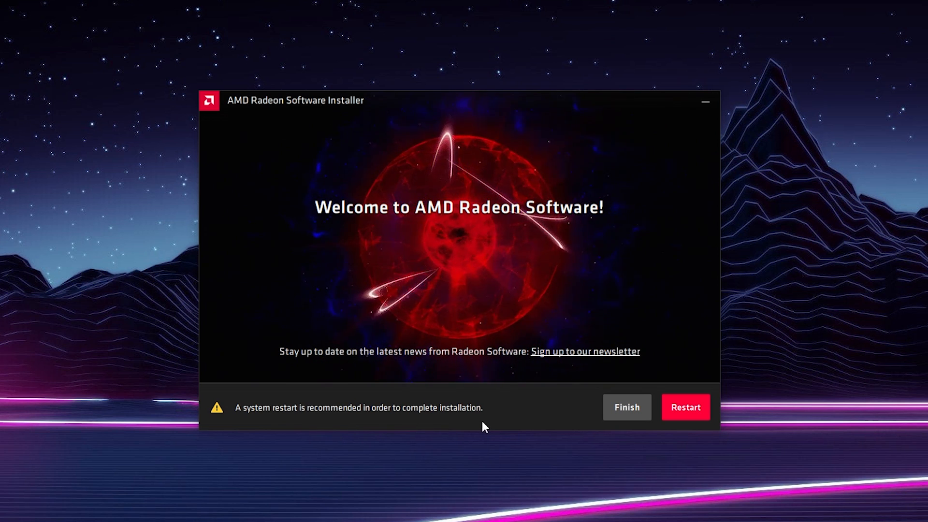
# - Finish the installer without restarting, leaving the Home card showing 20.11.3 Up To Date
pyautogui.click(626, 406)
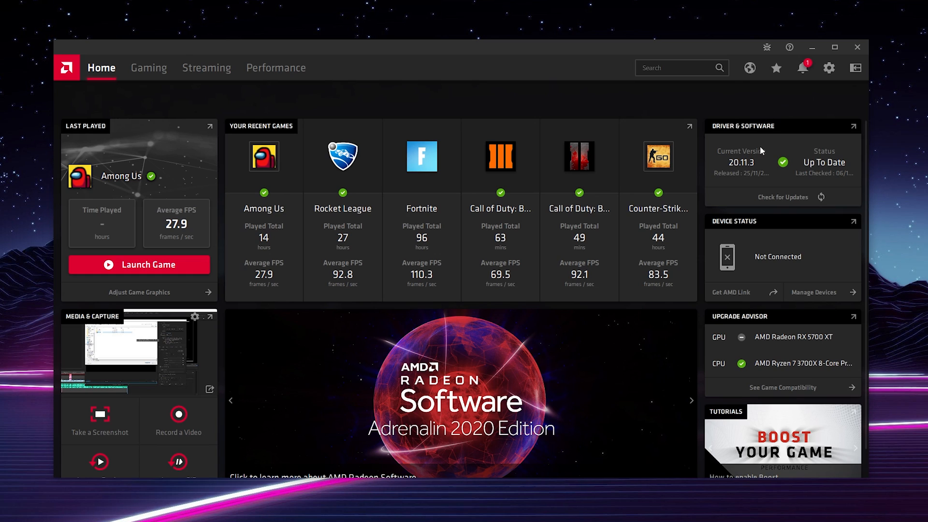
pyautogui.moveTo(760, 158)
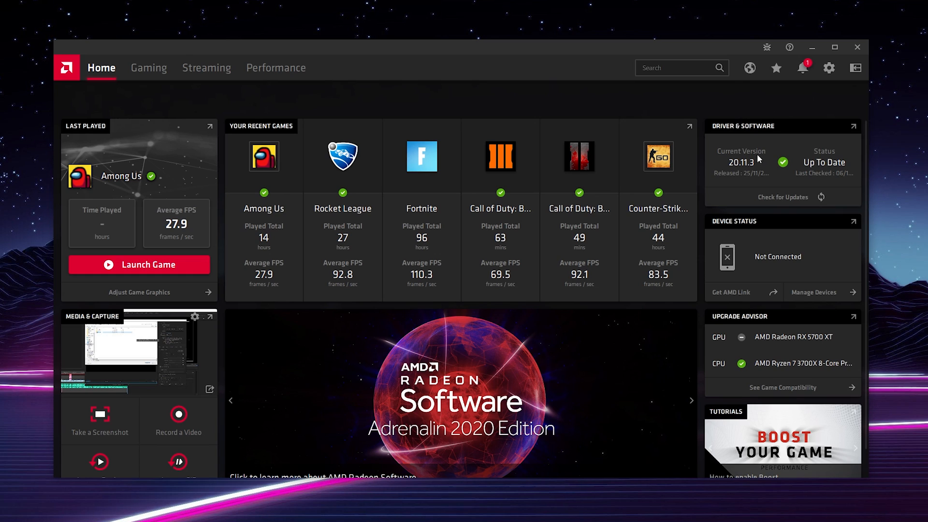
pyautogui.moveTo(787, 172)
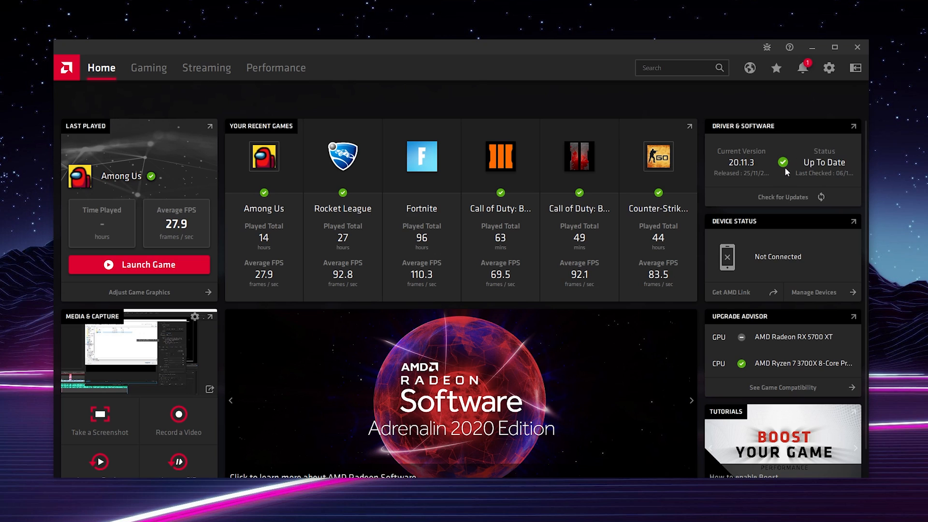
pyautogui.moveTo(781, 197)
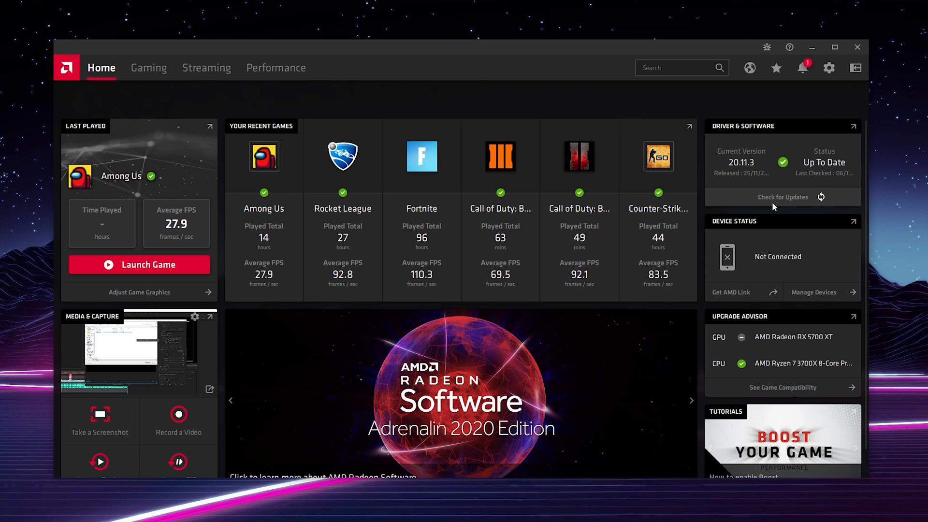
pyautogui.moveTo(805, 176)
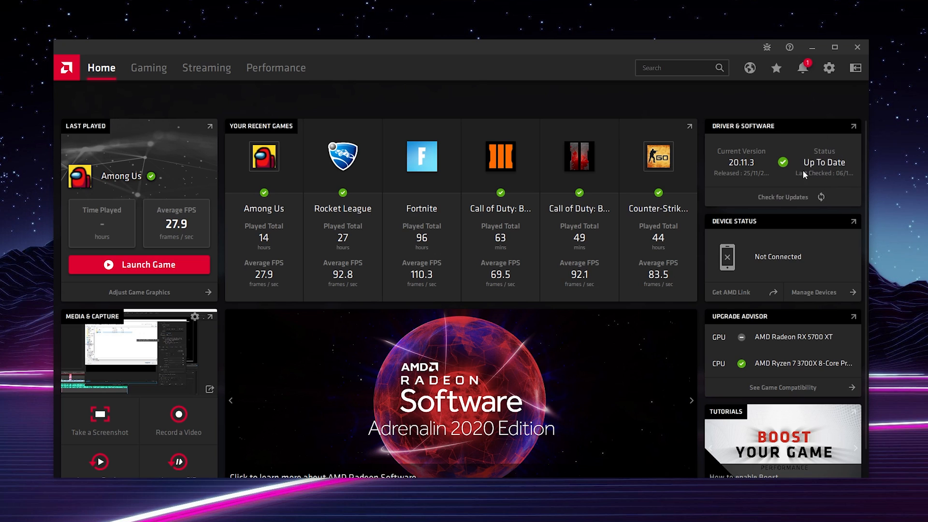
pyautogui.moveTo(822, 172)
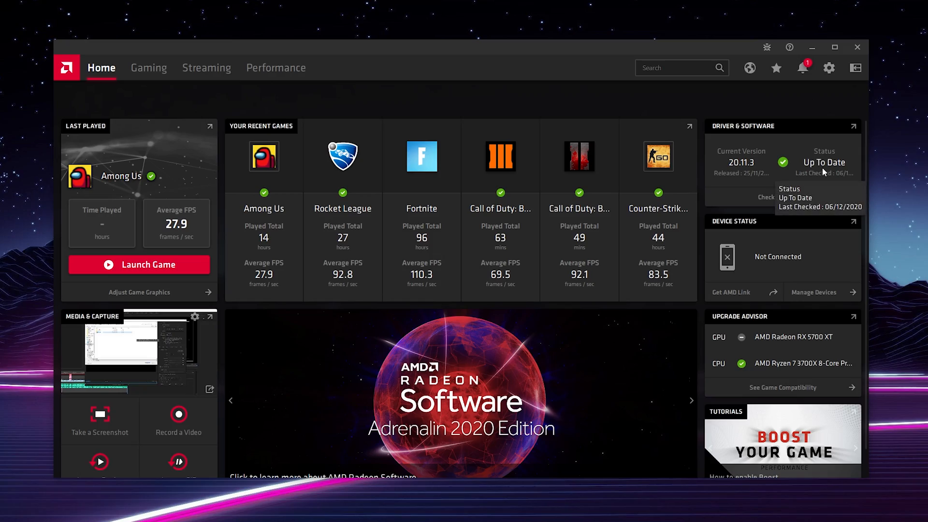